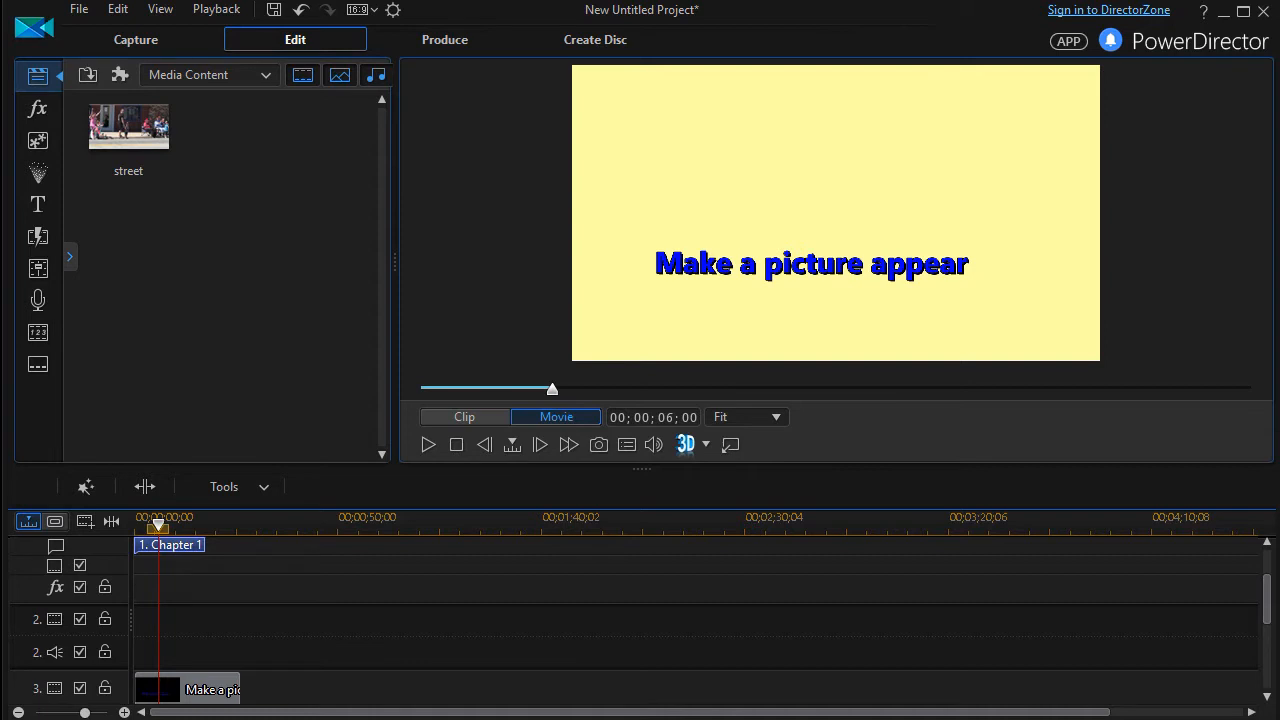
{"action": "mouse_move", "coordinate": [808, 164]}
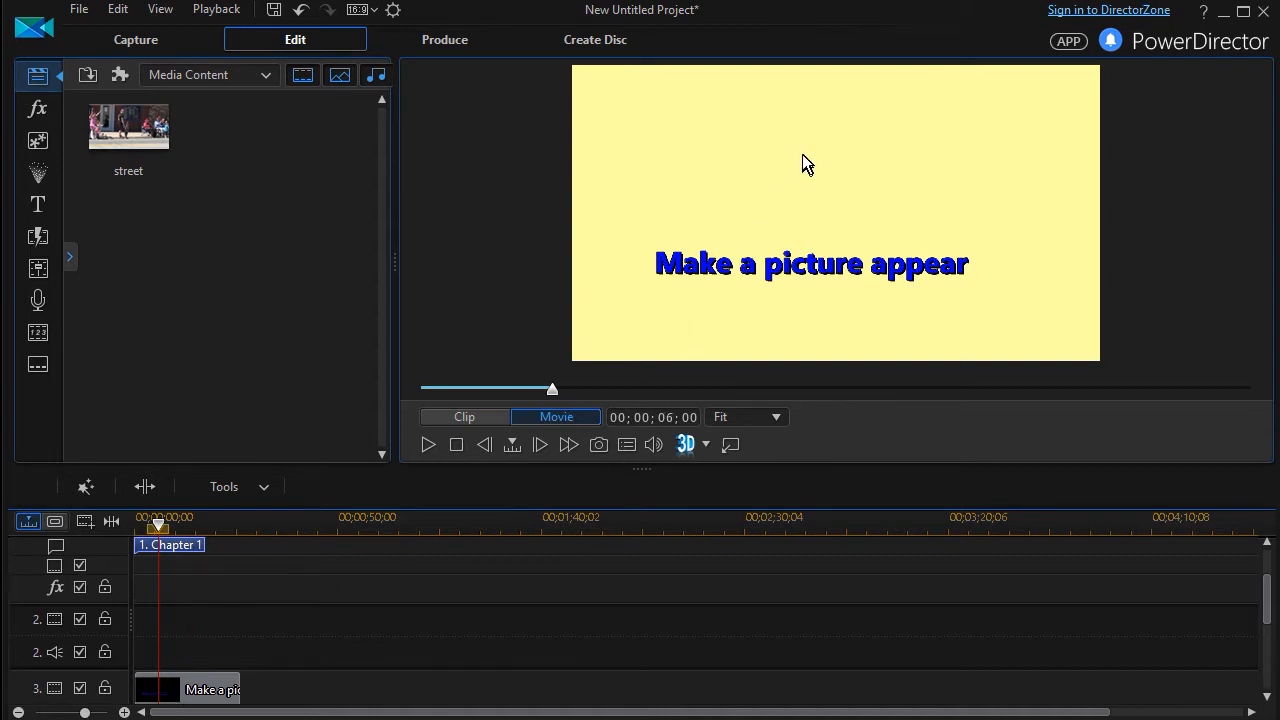
{"action": "mouse_move", "coordinate": [898, 214]}
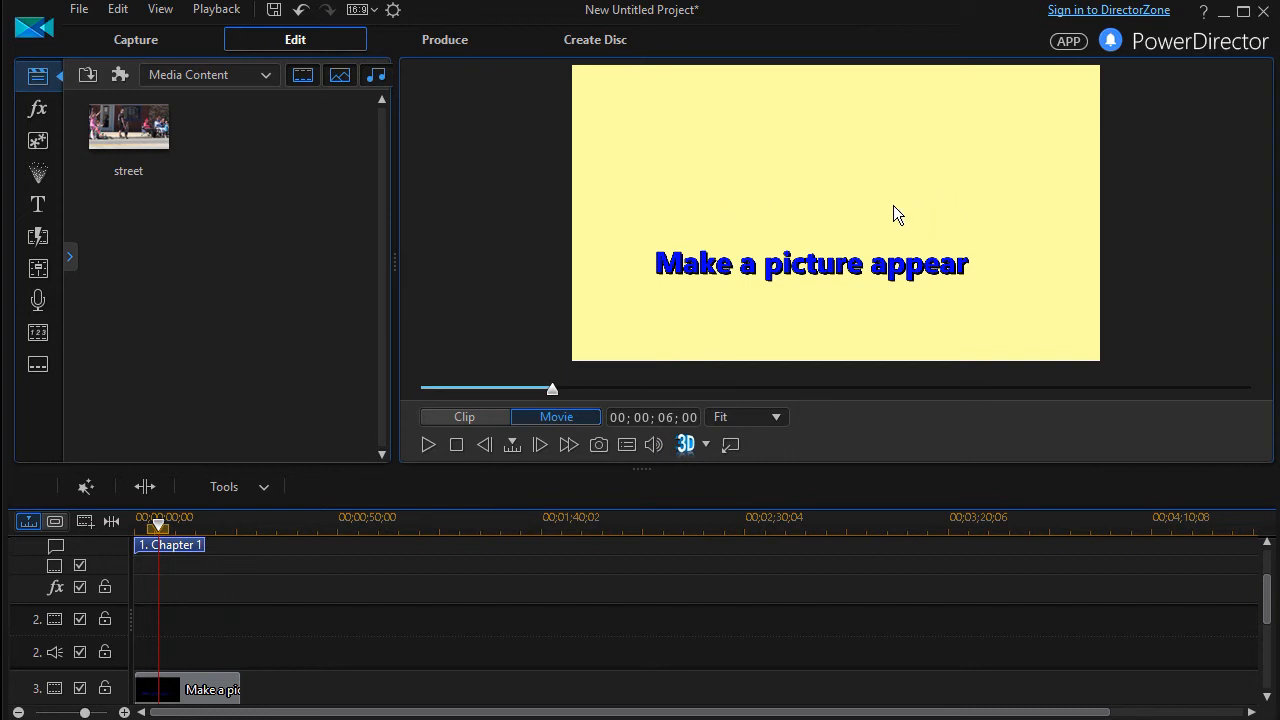
{"action": "mouse_move", "coordinate": [186, 690]}
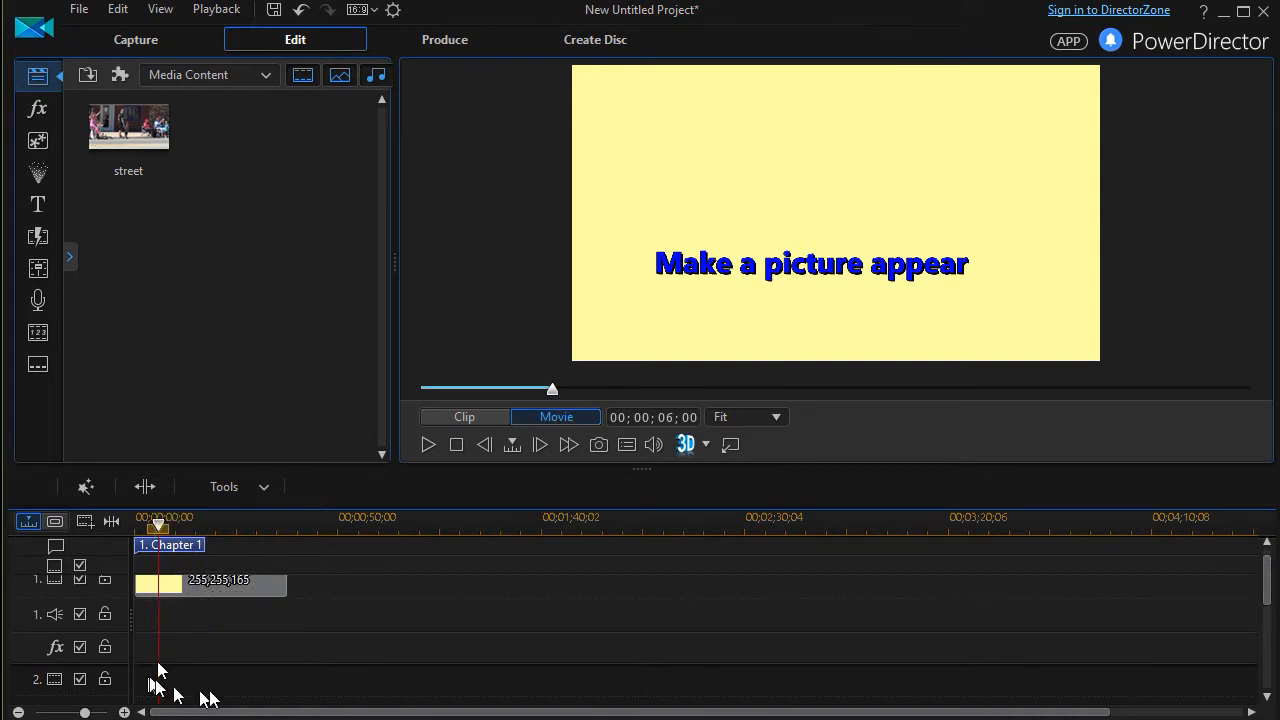
{"action": "mouse_move", "coordinate": [224, 504]}
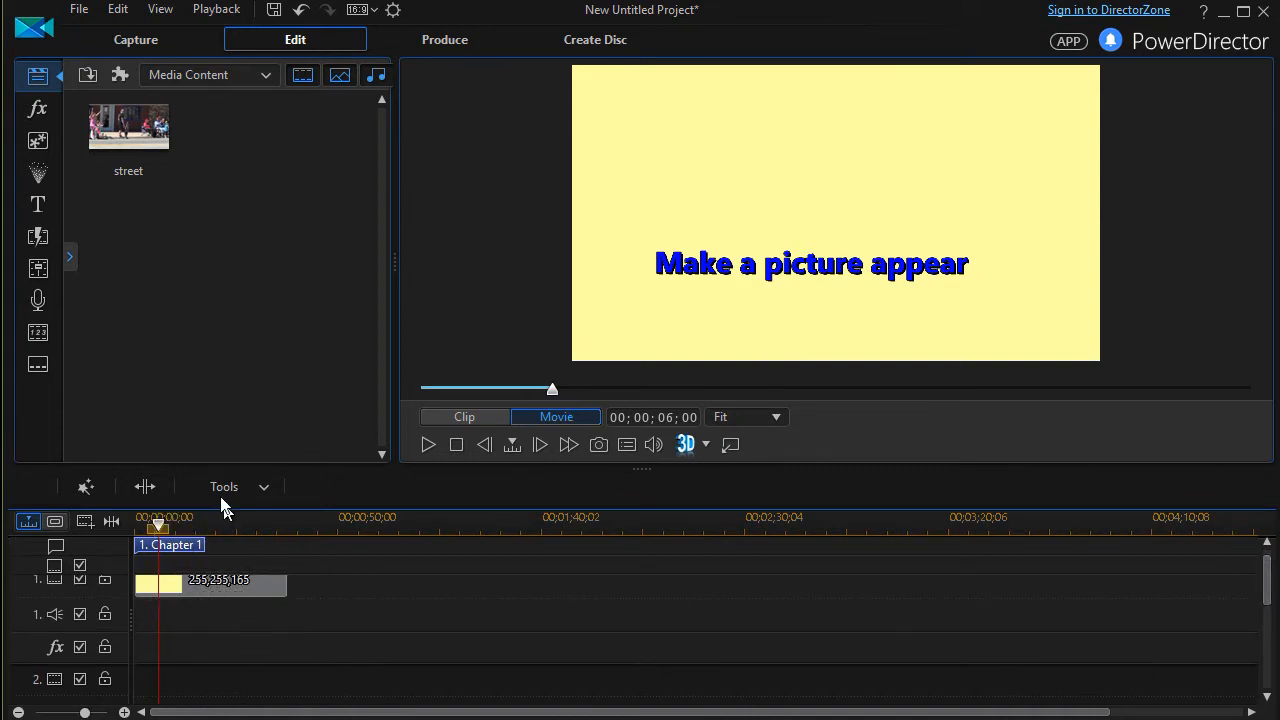
Step: Insert the street photo from the media library onto track 2 and play the project to check it
{"action": "left_click", "coordinate": [128, 126]}
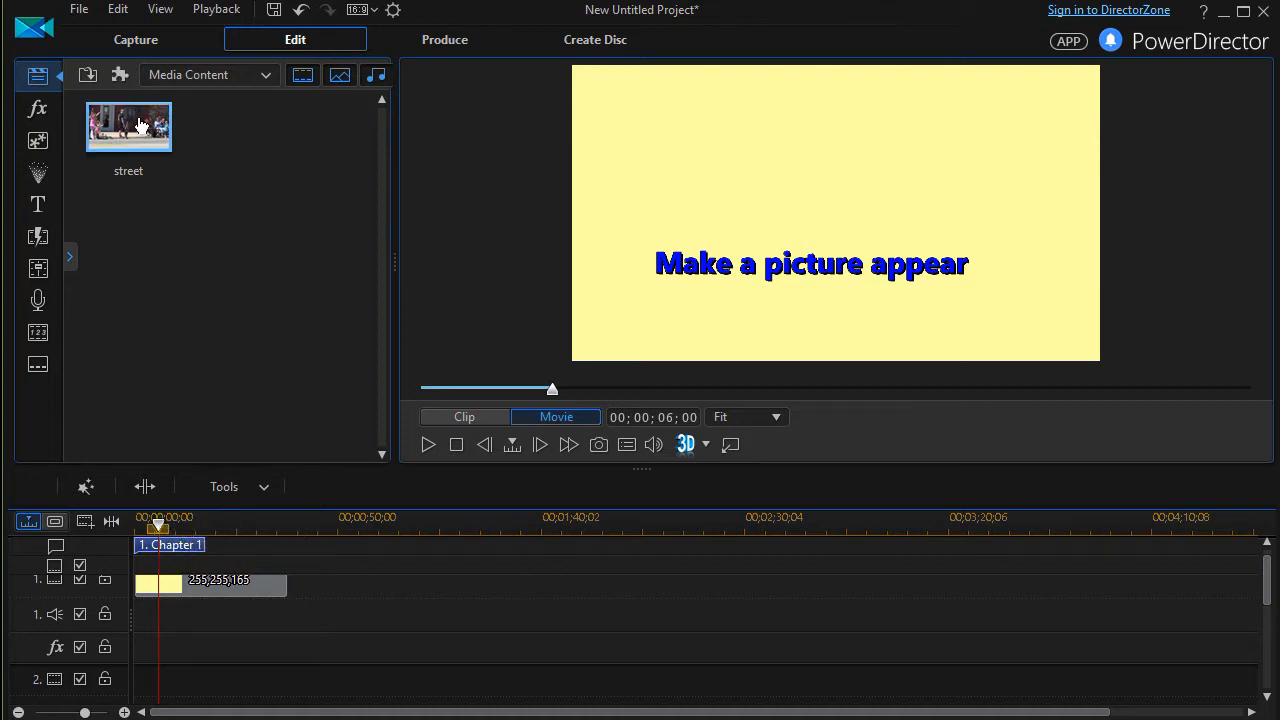
{"action": "left_click", "coordinate": [136, 132]}
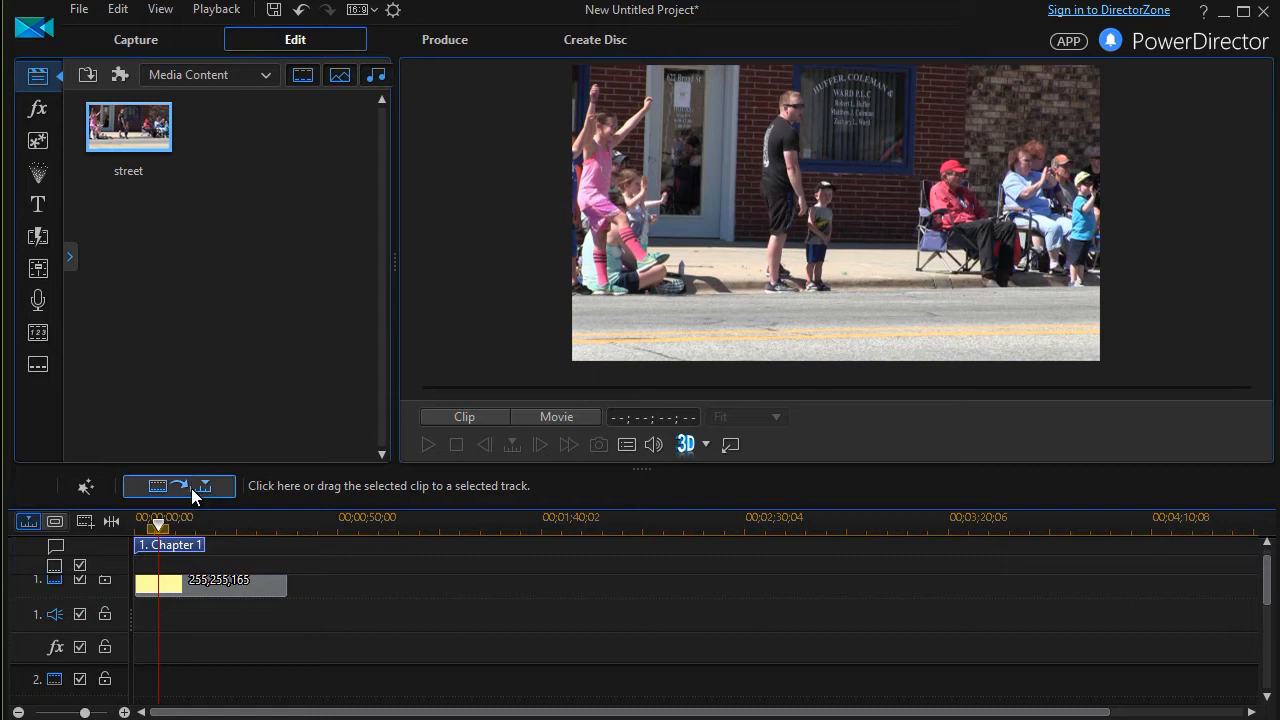
{"action": "mouse_move", "coordinate": [204, 488]}
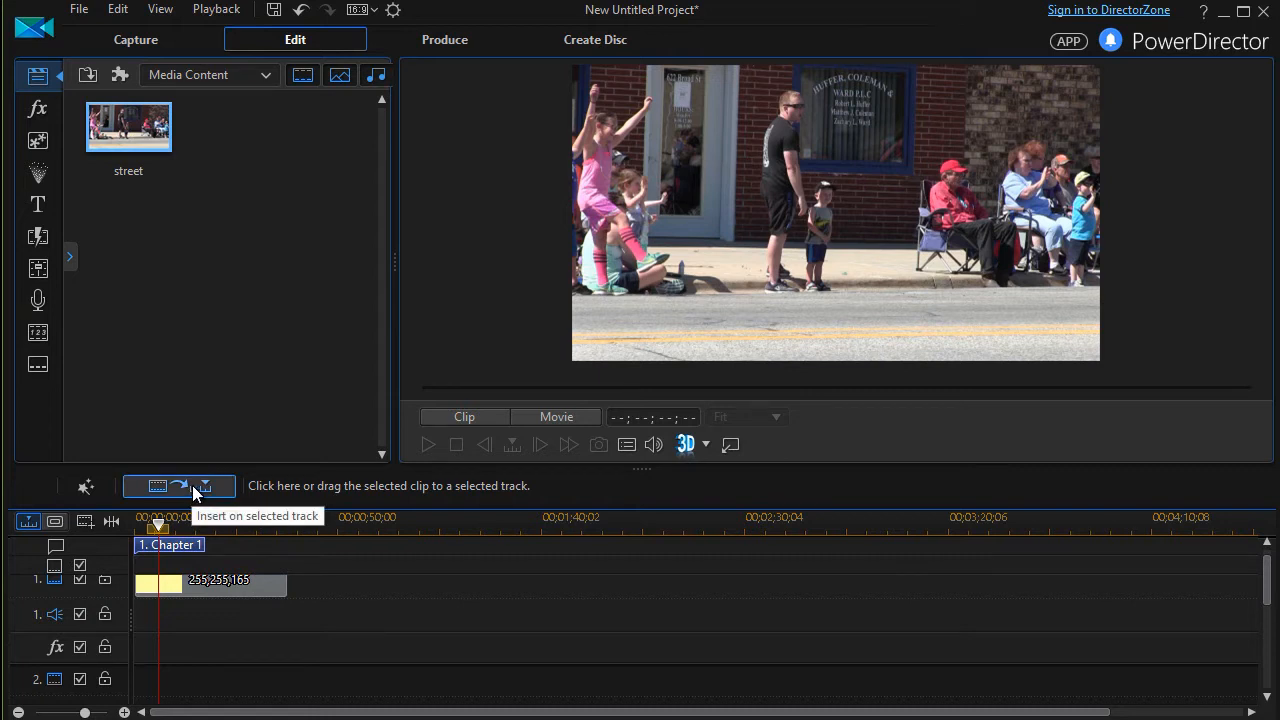
{"action": "mouse_move", "coordinate": [184, 678]}
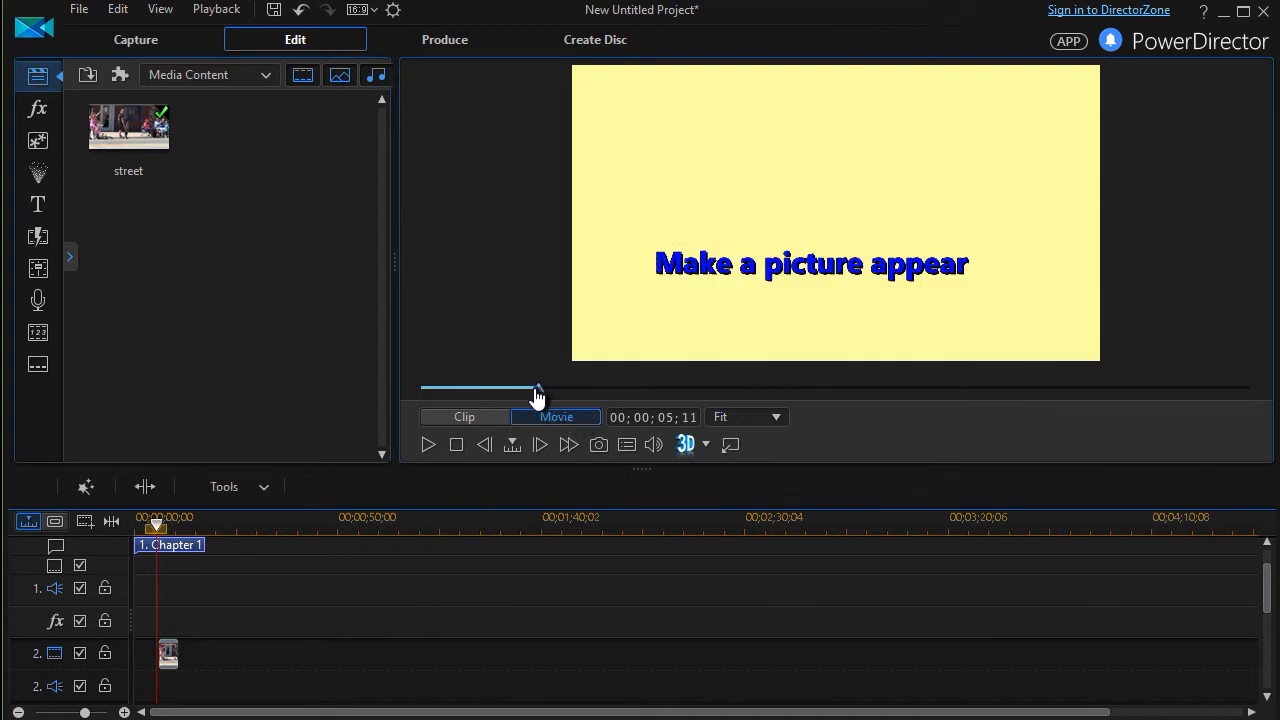
{"action": "left_click_drag", "start_coordinate": [538, 388], "coordinate": [528, 388]}
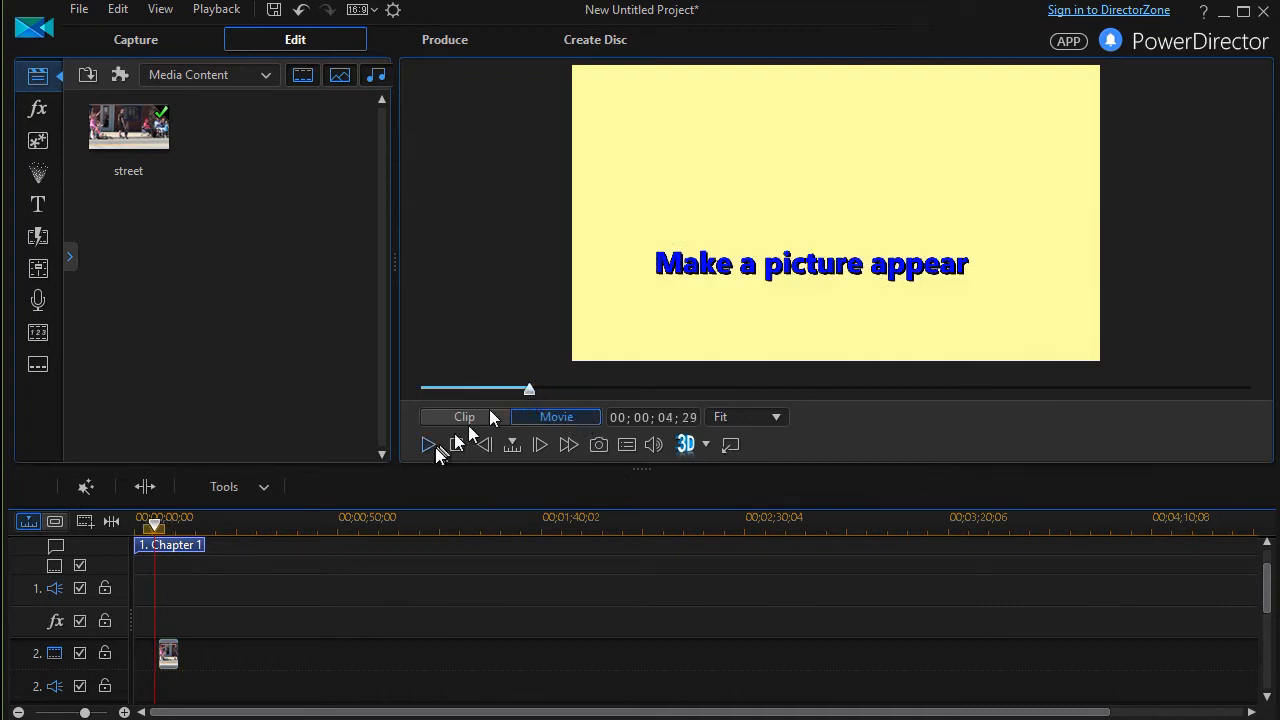
{"action": "left_click", "coordinate": [428, 444]}
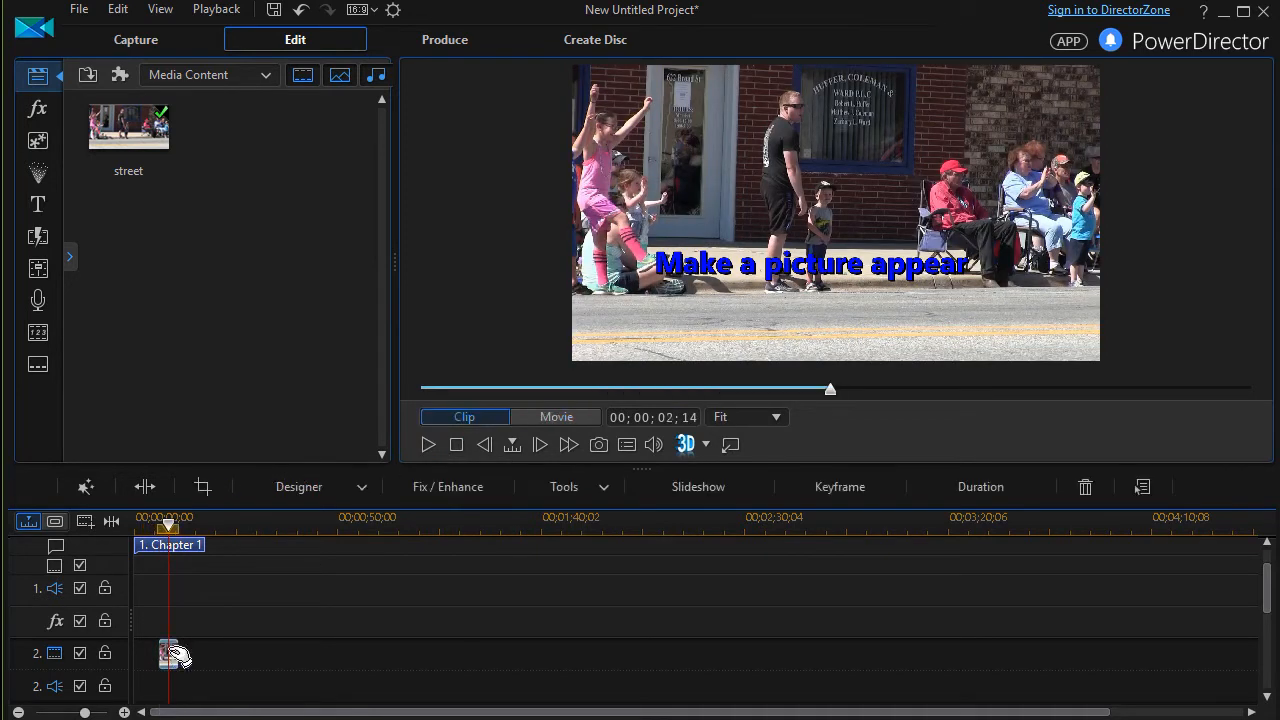
Step: In PiP Designer scale the street photo to about half size, place it top right, and accept
{"action": "double_click", "coordinate": [166, 652]}
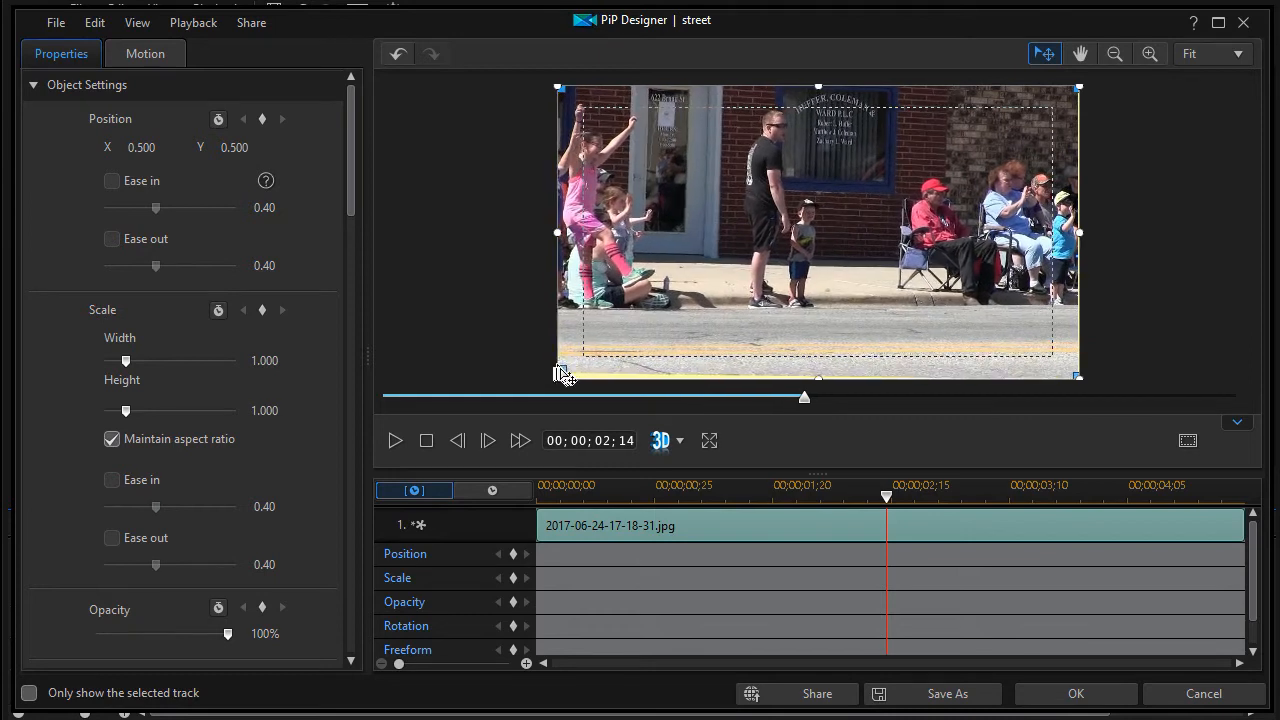
{"action": "left_click_drag", "start_coordinate": [560, 376], "coordinate": [552, 378]}
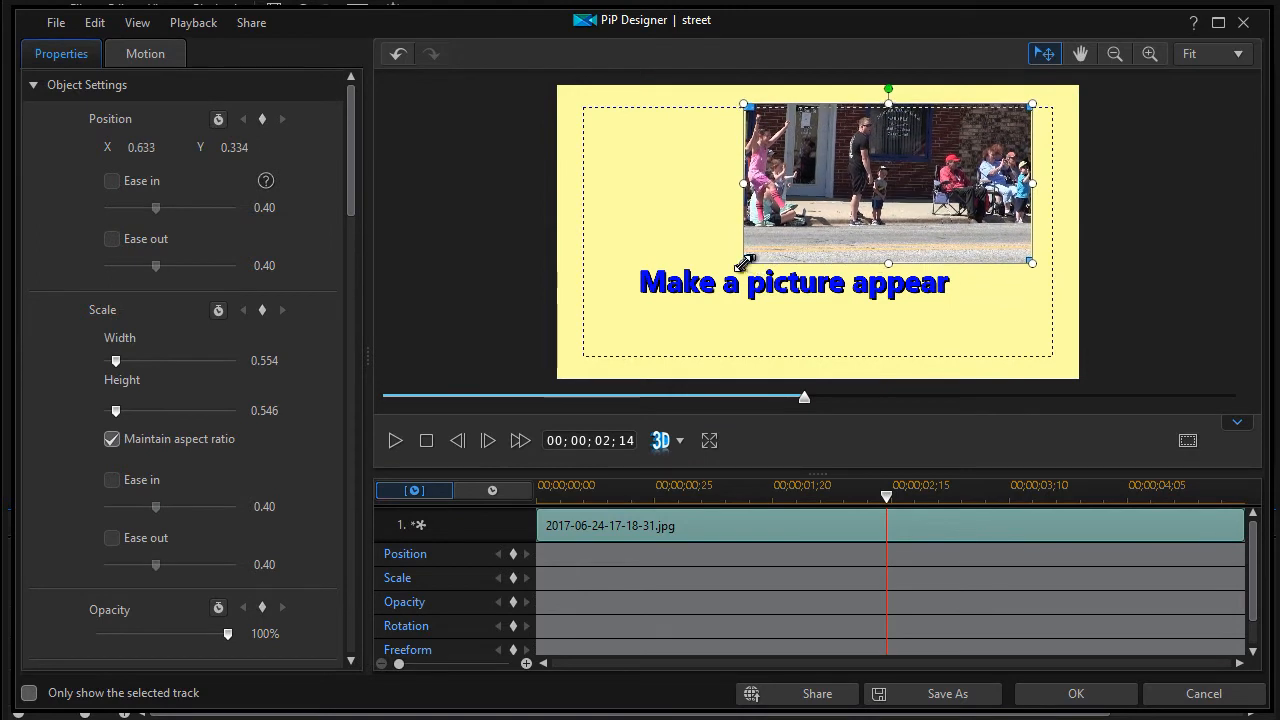
{"action": "left_click_drag", "start_coordinate": [744, 264], "coordinate": [840, 208]}
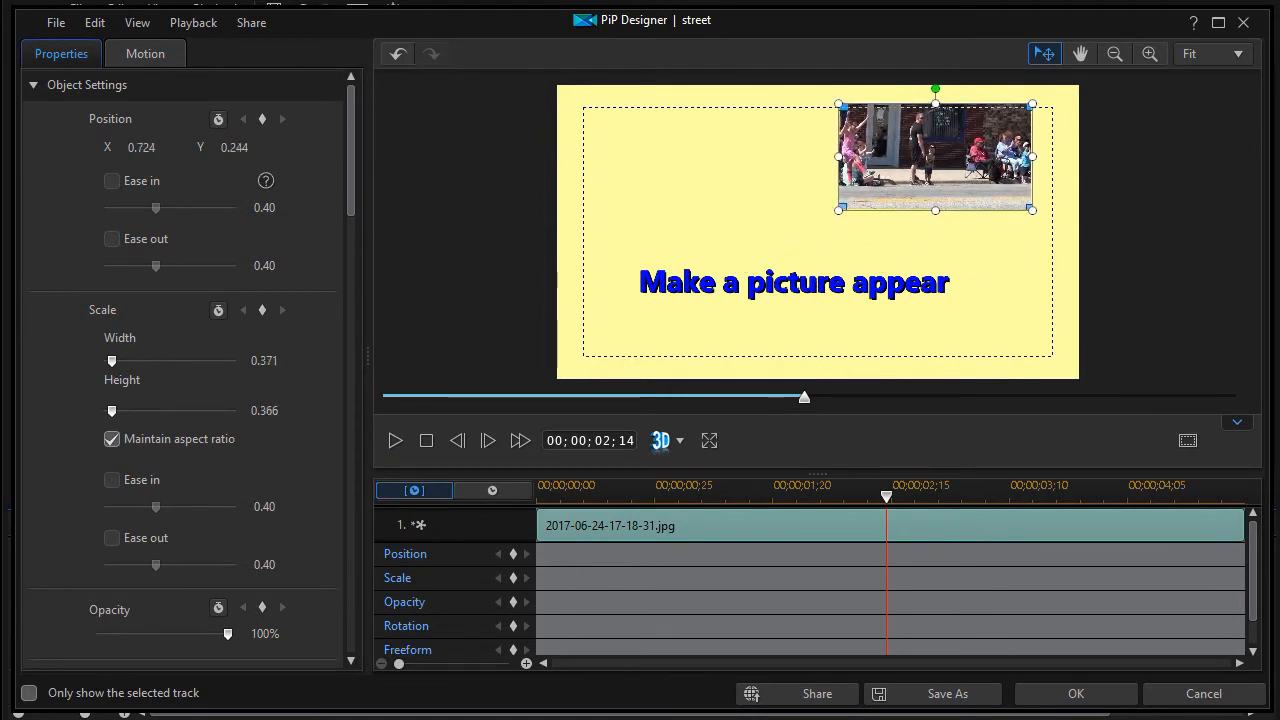
{"action": "left_click", "coordinate": [1078, 692]}
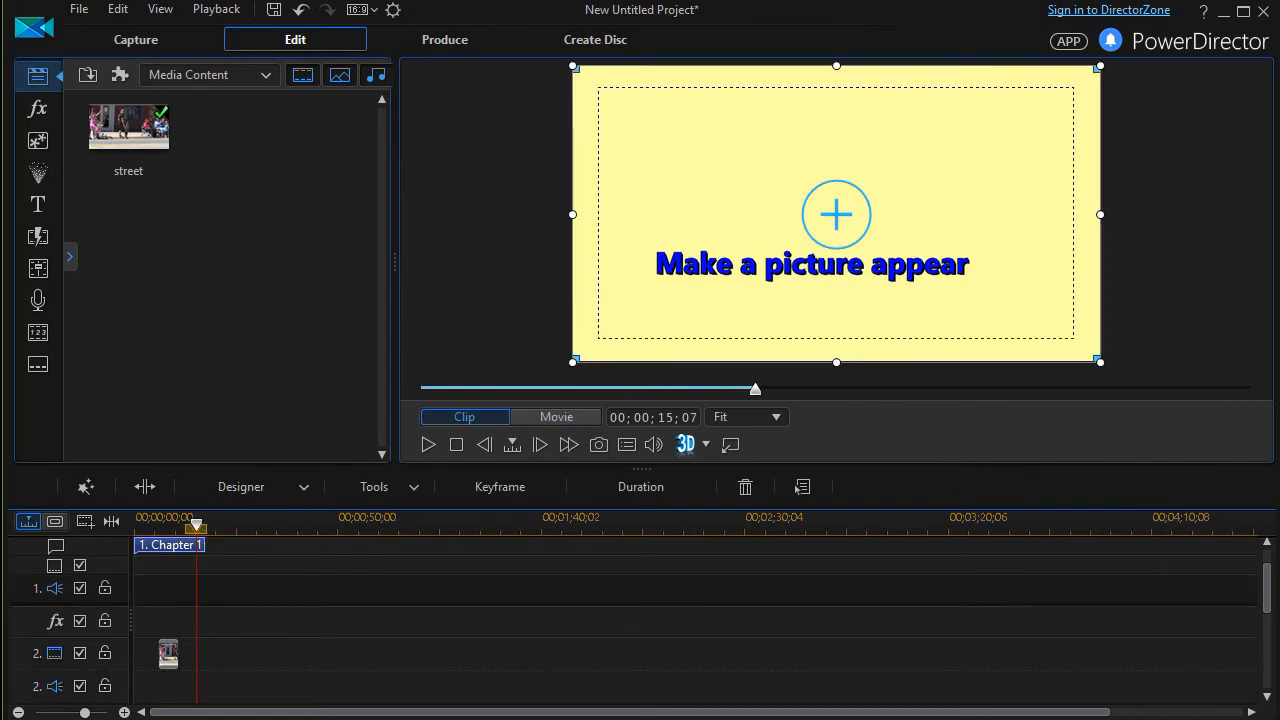
{"action": "mouse_move", "coordinate": [296, 204]}
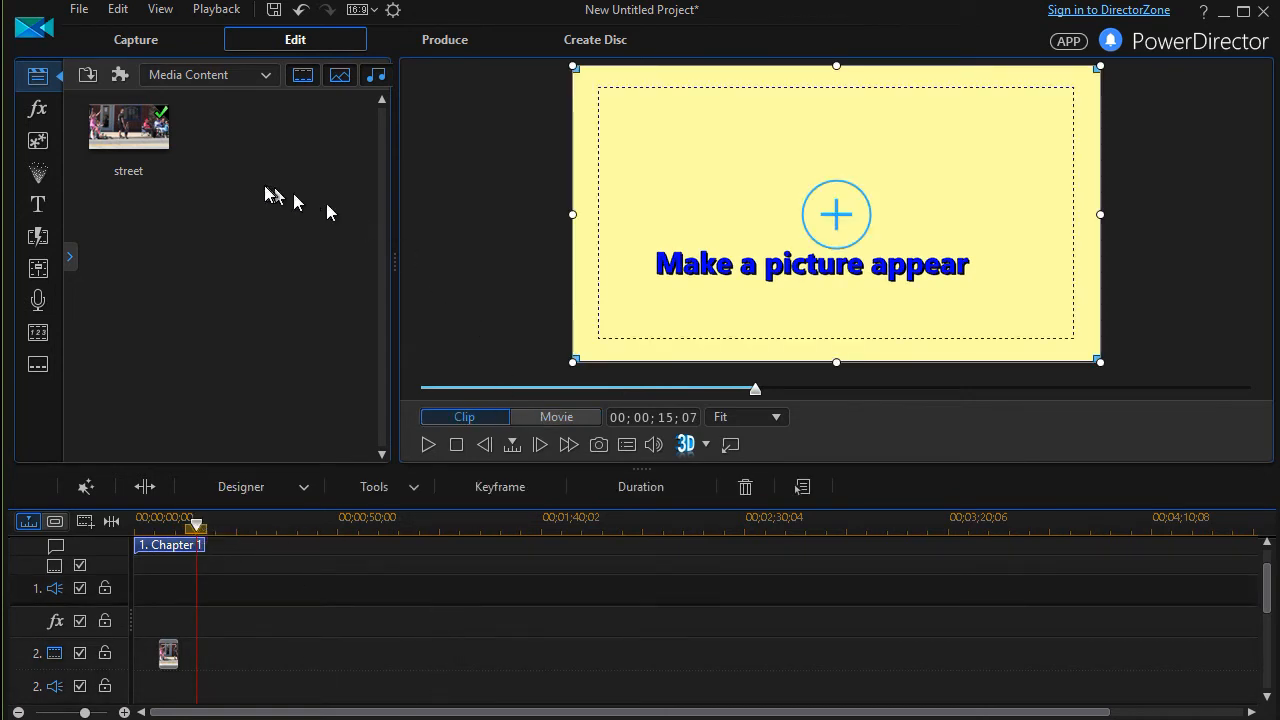
{"action": "mouse_move", "coordinate": [268, 194]}
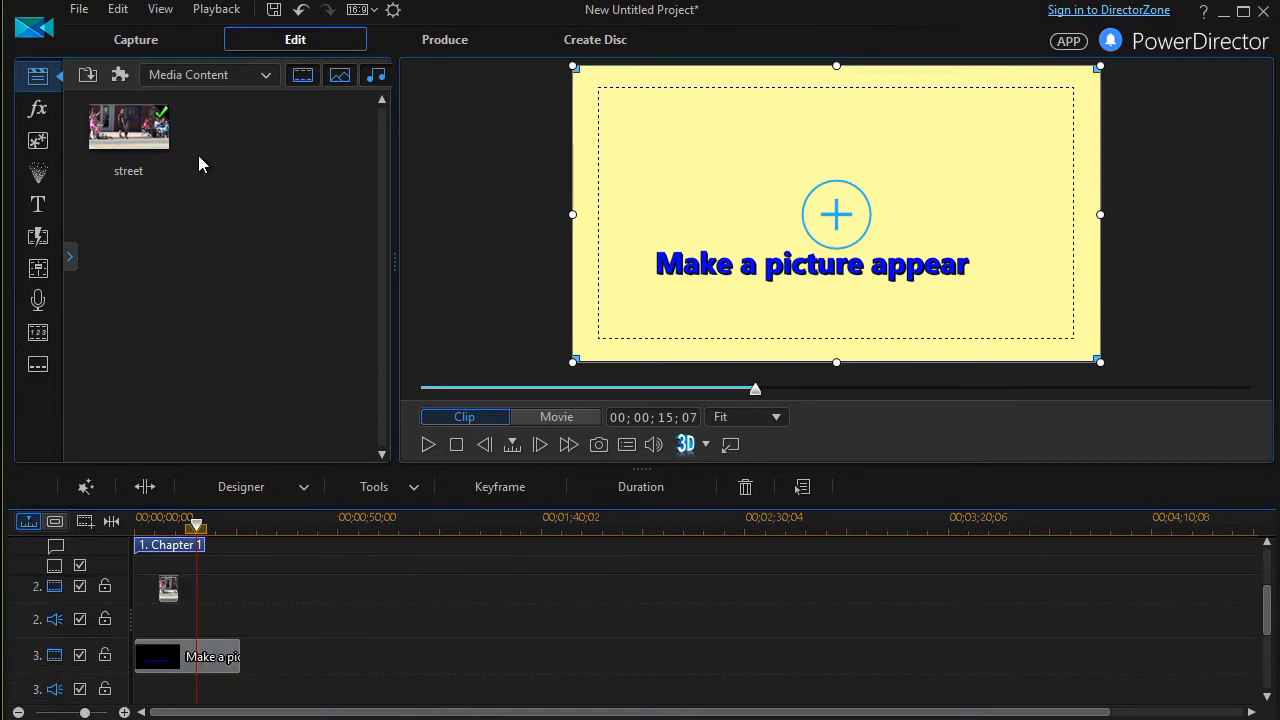
Step: Add a second street photo clip from the library and open it in PiP Designer
{"action": "left_click", "coordinate": [128, 126]}
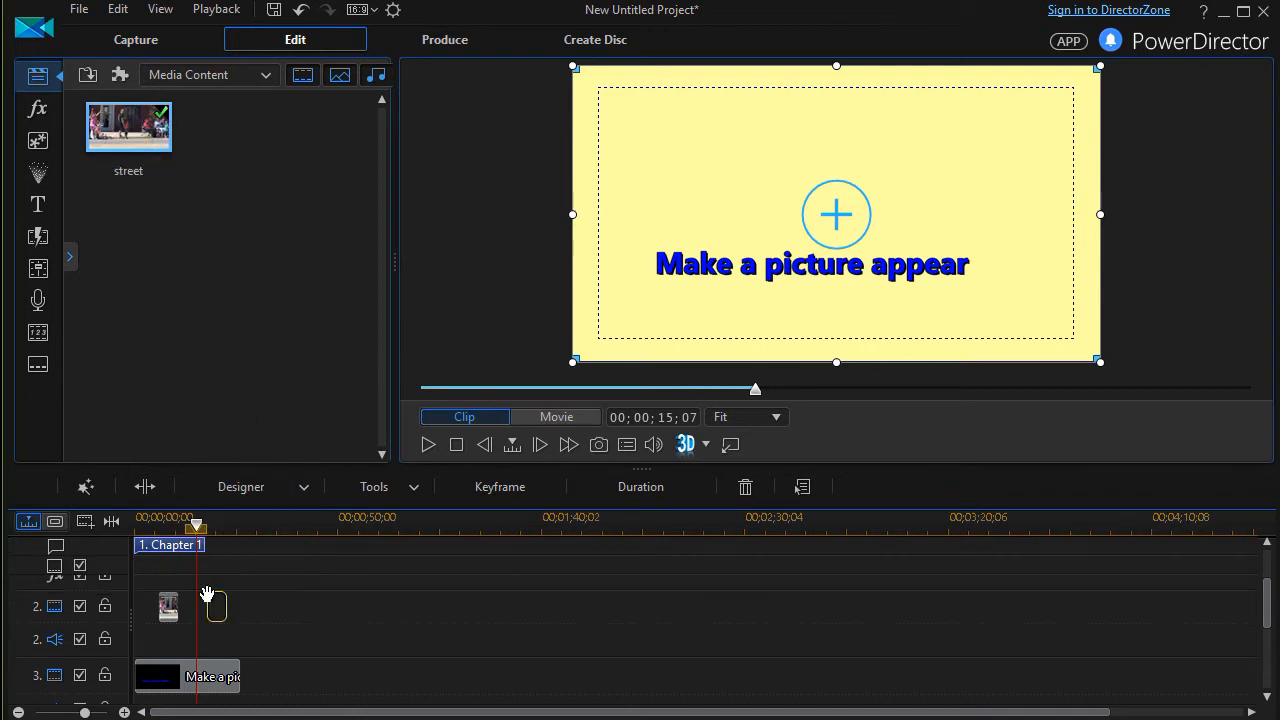
{"action": "mouse_move", "coordinate": [198, 596]}
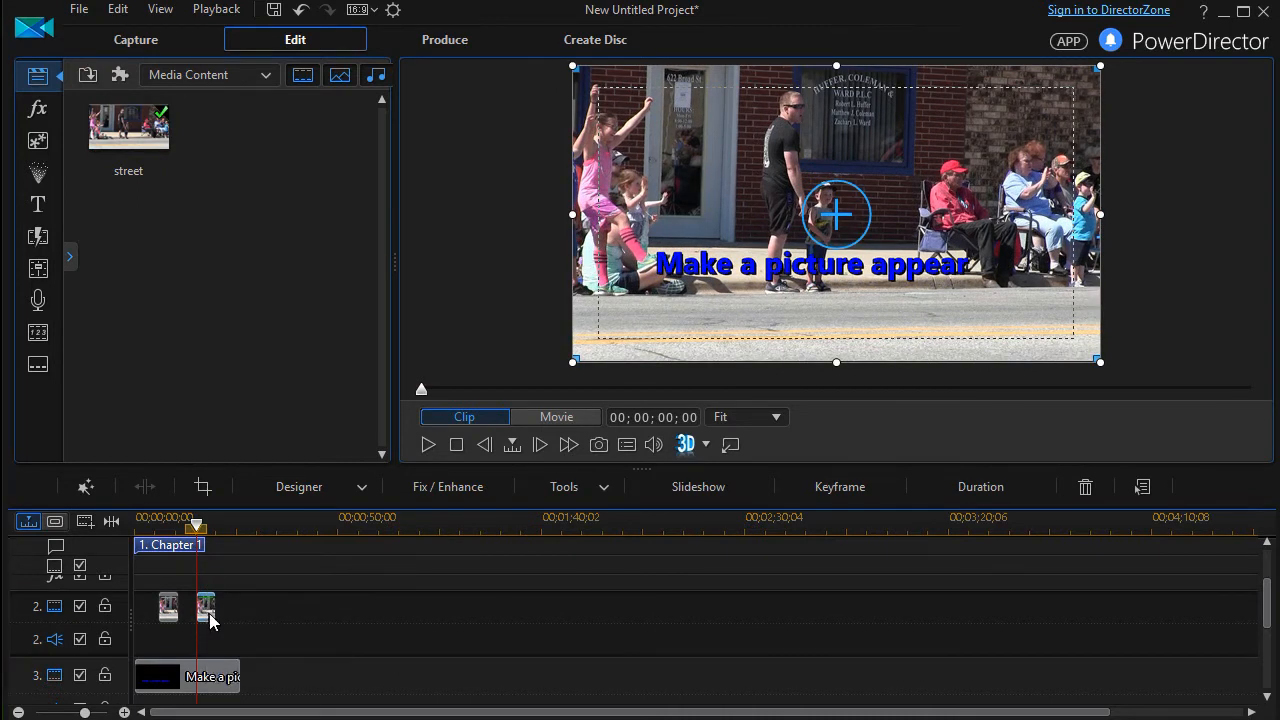
{"action": "double_click", "coordinate": [204, 608]}
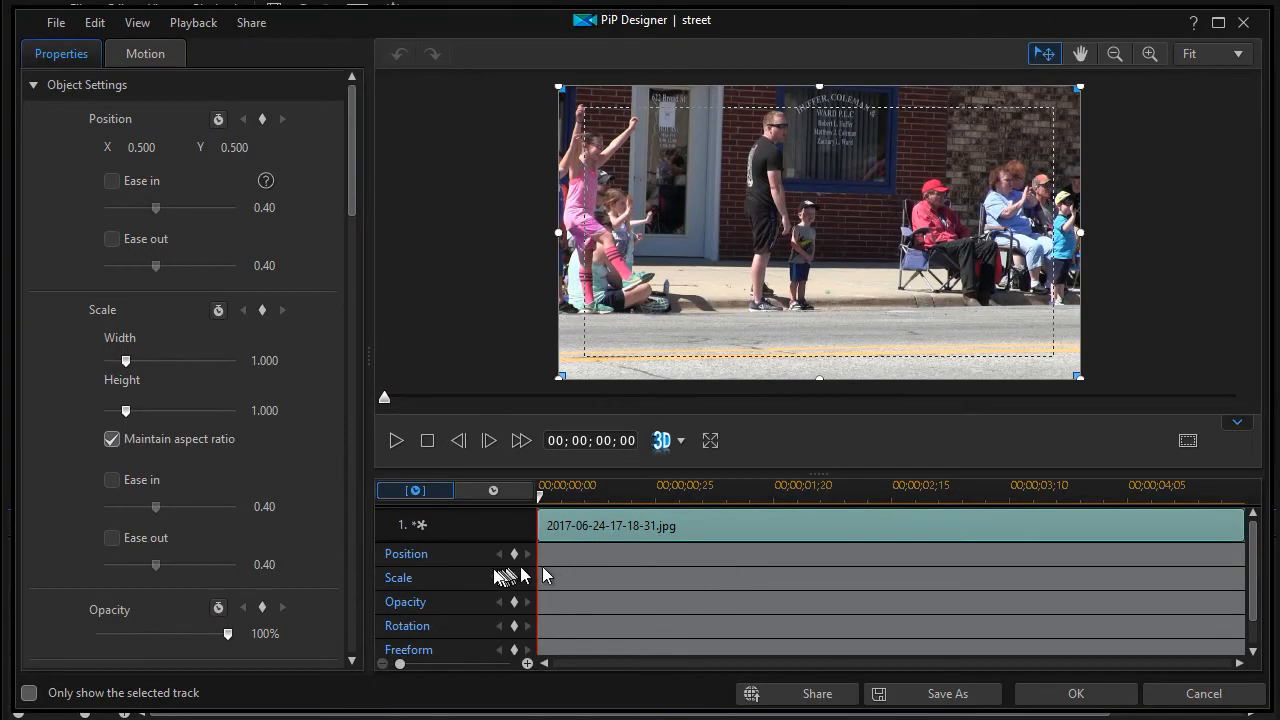
{"action": "mouse_move", "coordinate": [512, 602]}
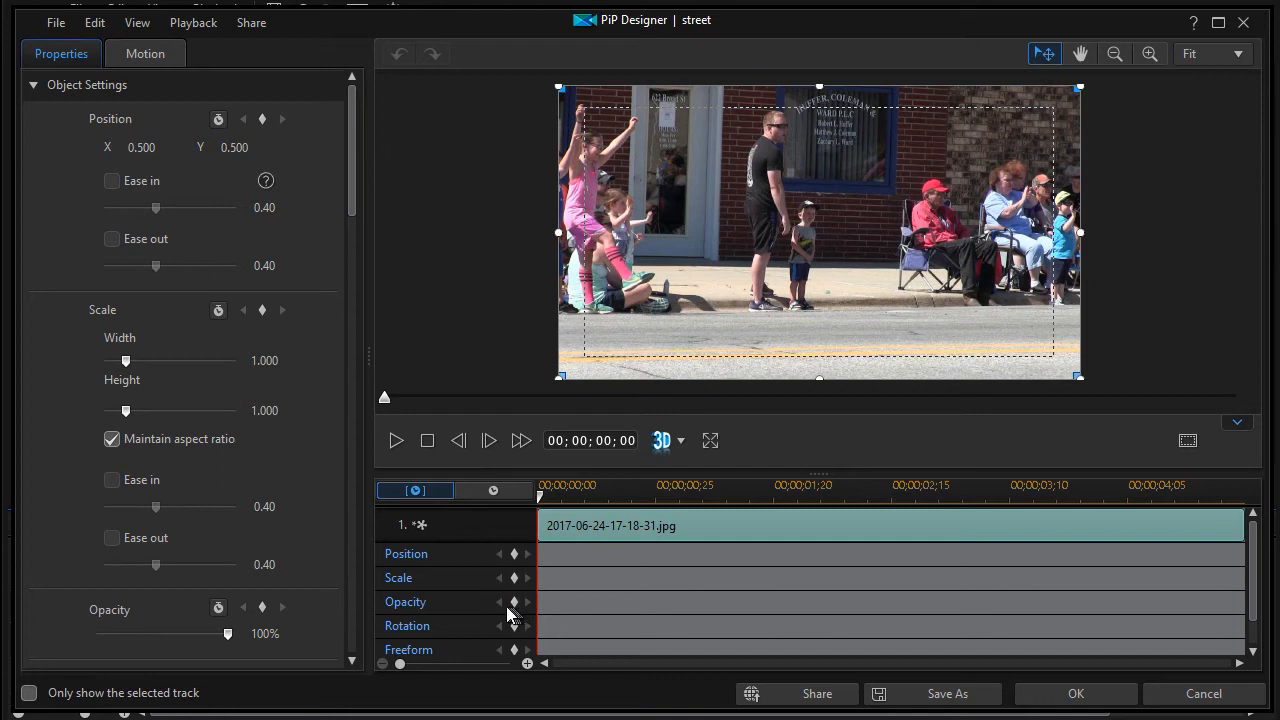
{"action": "mouse_move", "coordinate": [512, 612]}
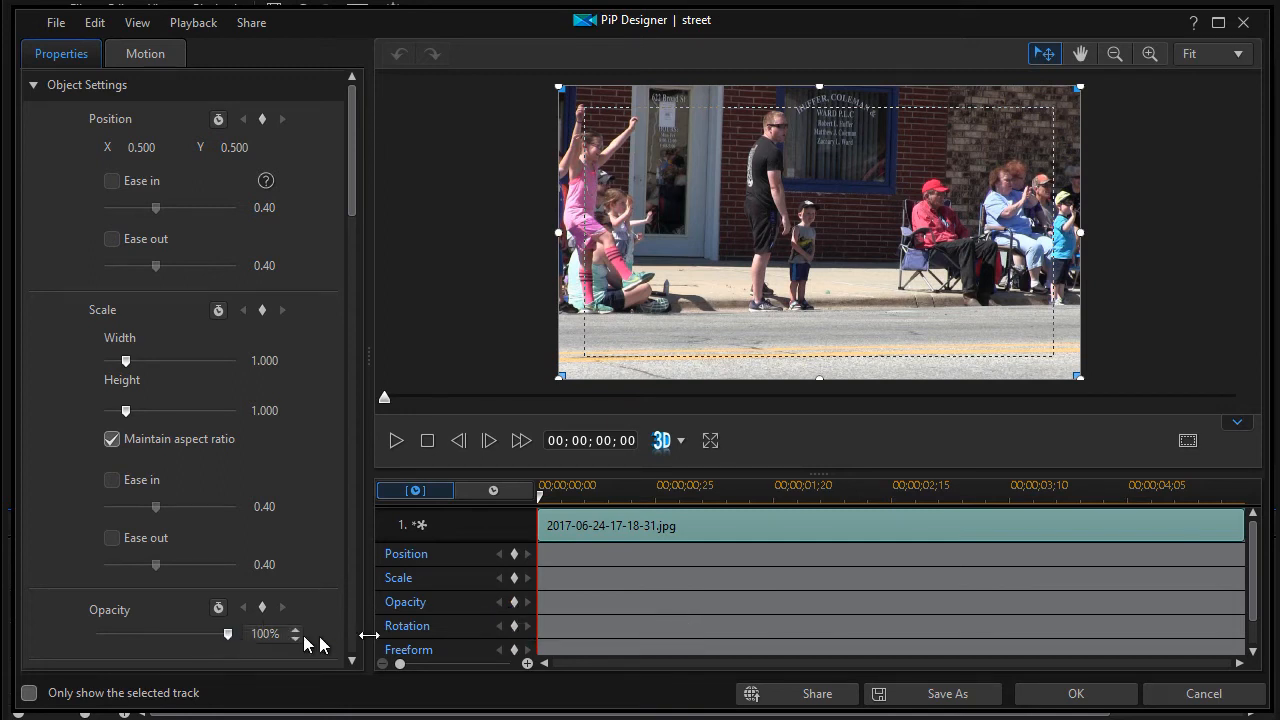
{"action": "mouse_move", "coordinate": [512, 602]}
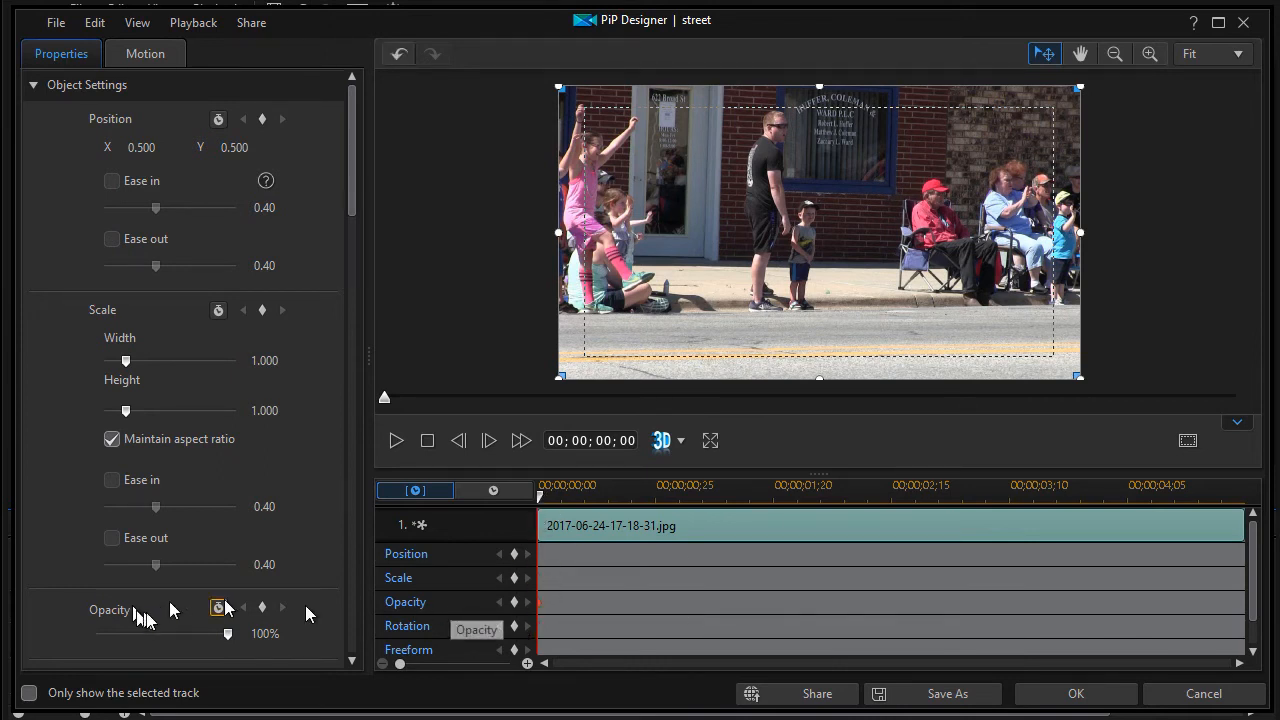
Step: Keyframe the photo's opacity from 0% at the start to 100% at about one second
{"action": "left_click_drag", "start_coordinate": [228, 634], "coordinate": [96, 634]}
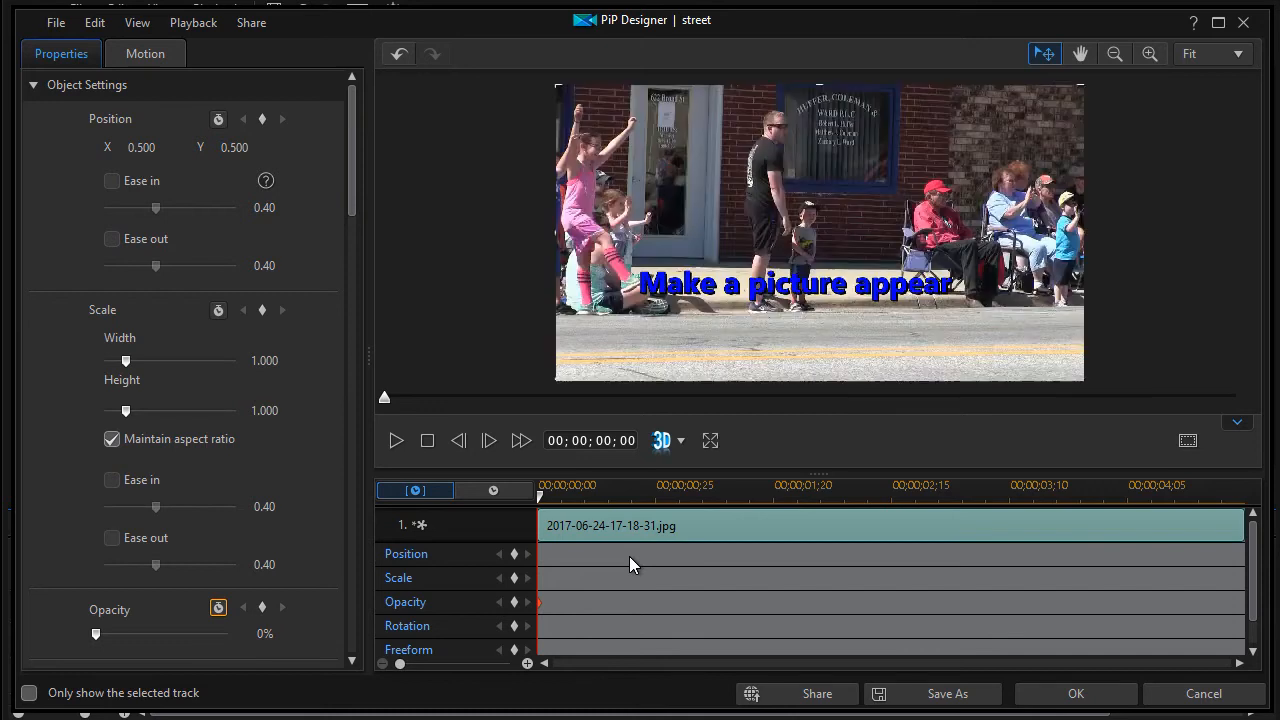
{"action": "left_click", "coordinate": [396, 440]}
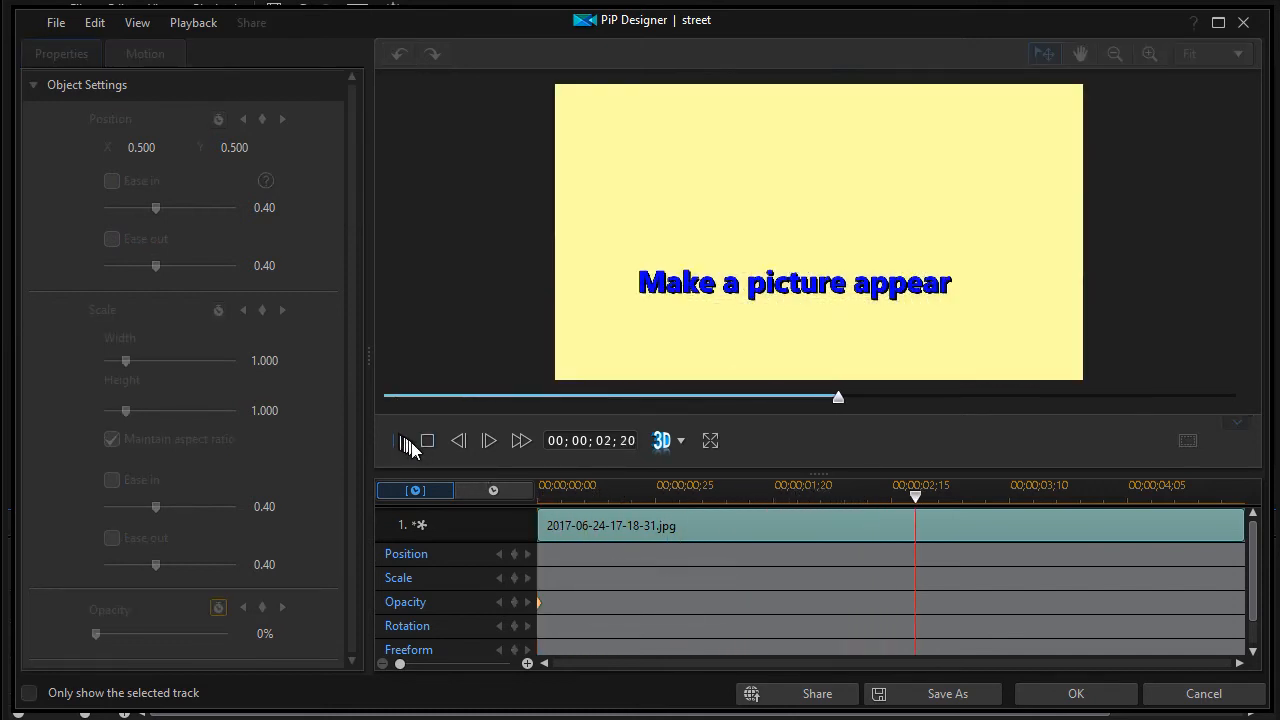
{"action": "left_click", "coordinate": [396, 440]}
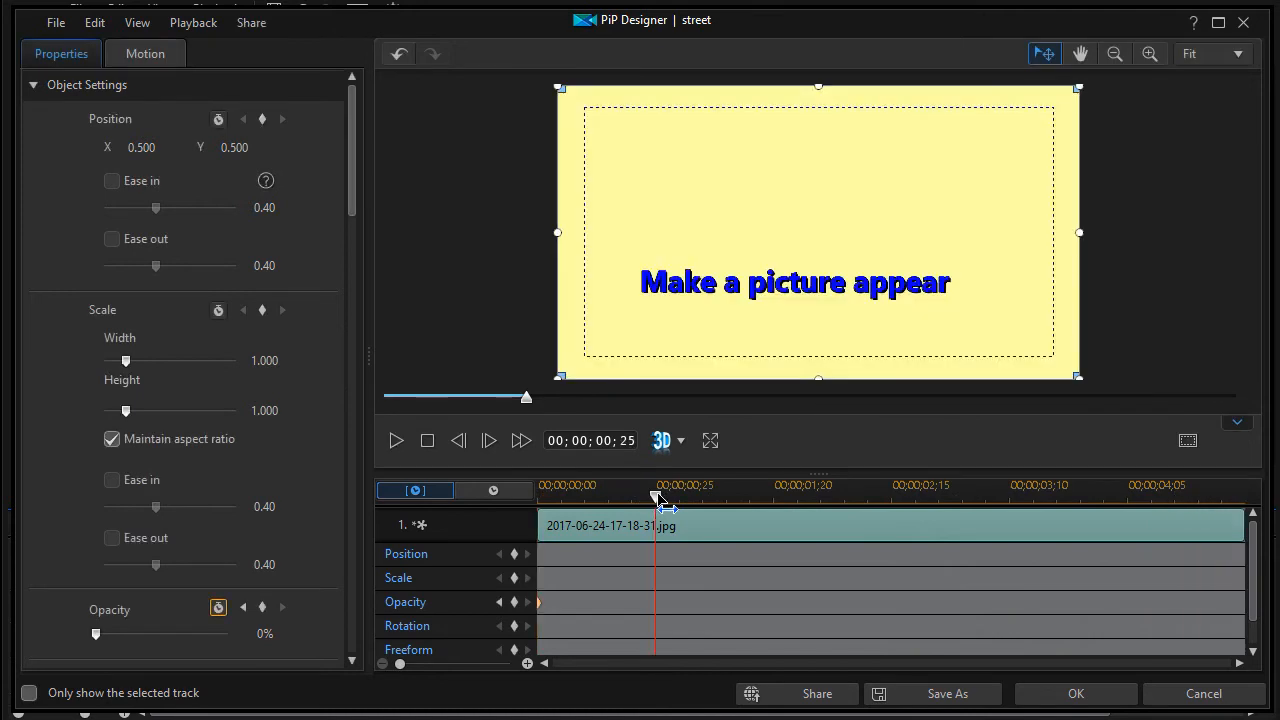
{"action": "left_click_drag", "start_coordinate": [656, 498], "coordinate": [668, 498]}
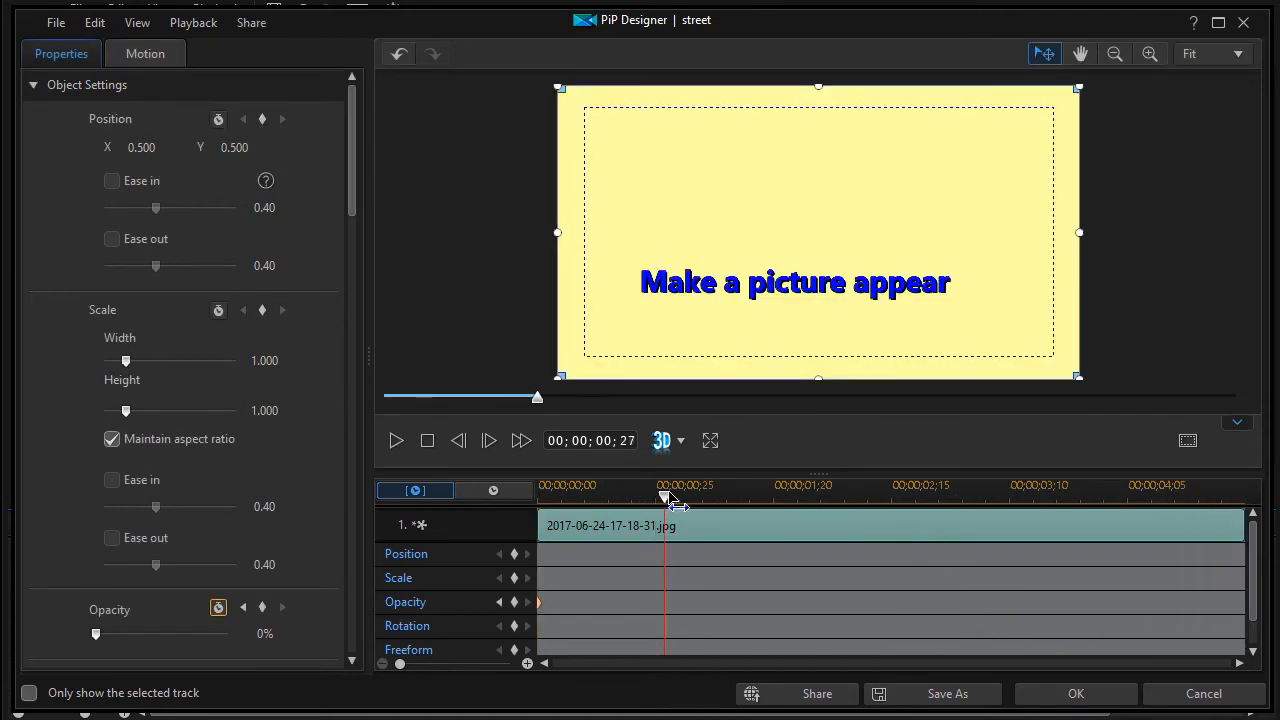
{"action": "left_click_drag", "start_coordinate": [664, 486], "coordinate": [680, 486]}
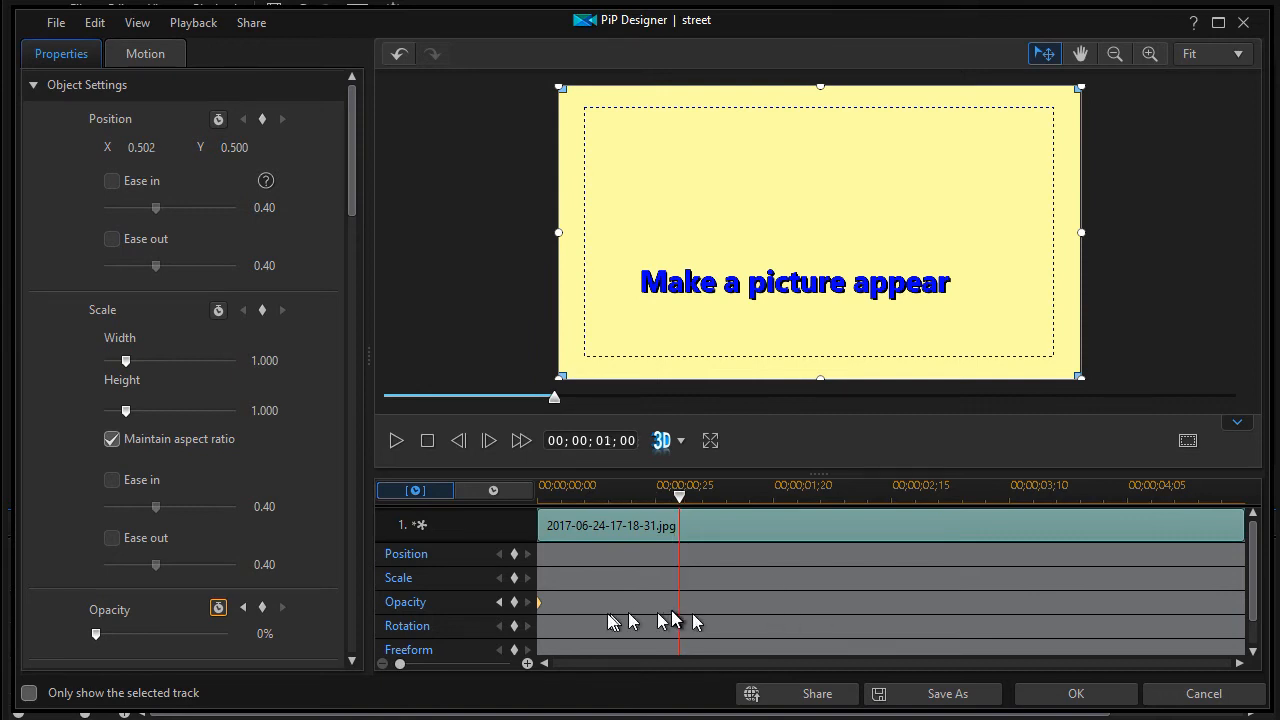
{"action": "mouse_move", "coordinate": [510, 620]}
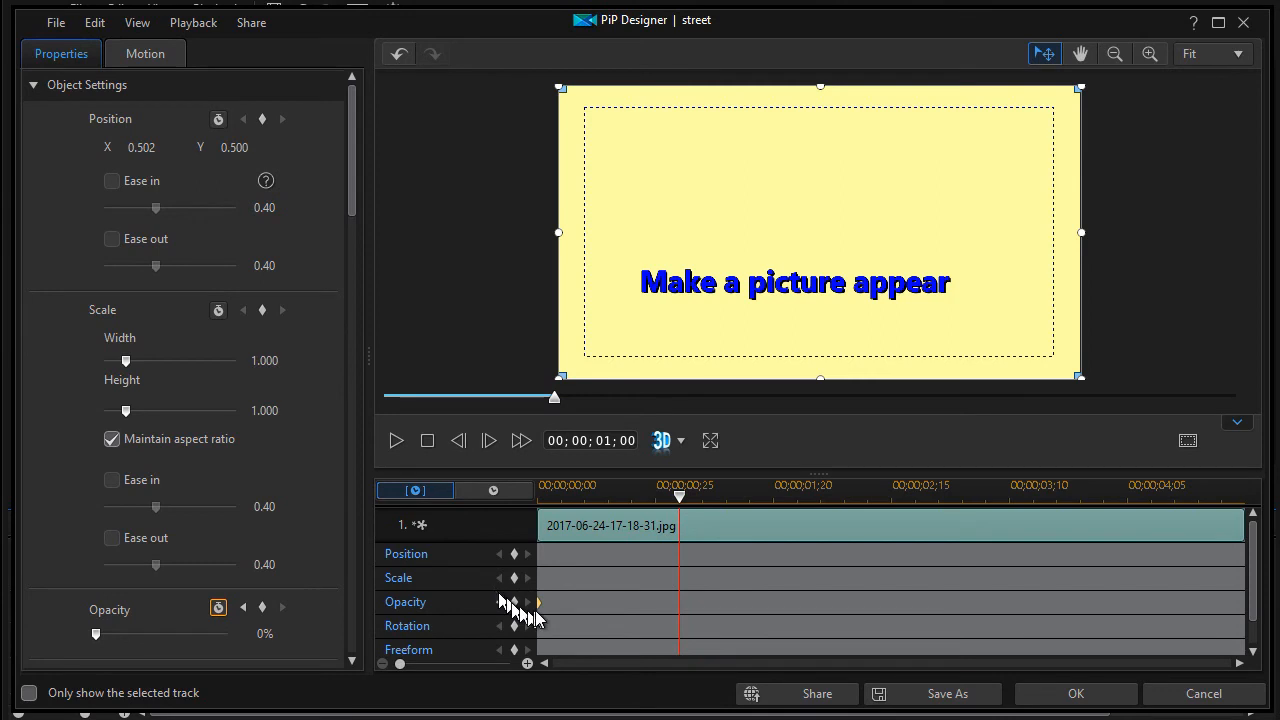
{"action": "mouse_move", "coordinate": [680, 608]}
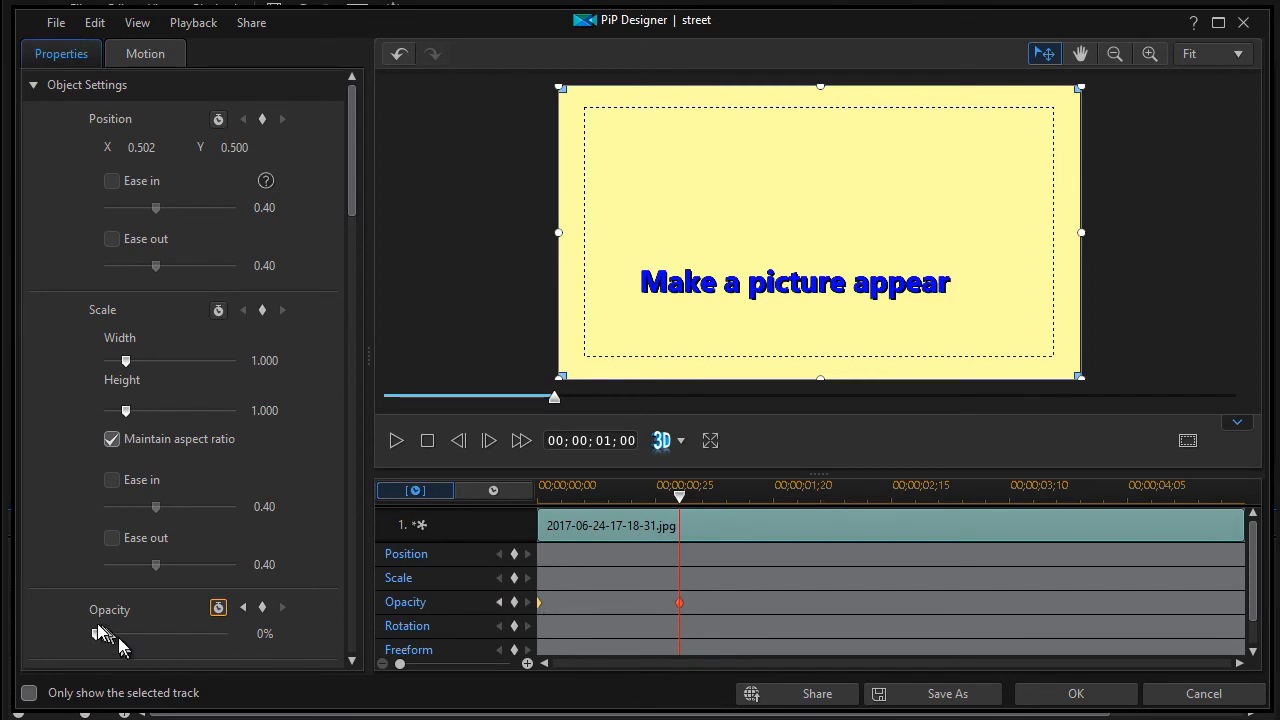
{"action": "left_click_drag", "start_coordinate": [100, 632], "coordinate": [228, 632]}
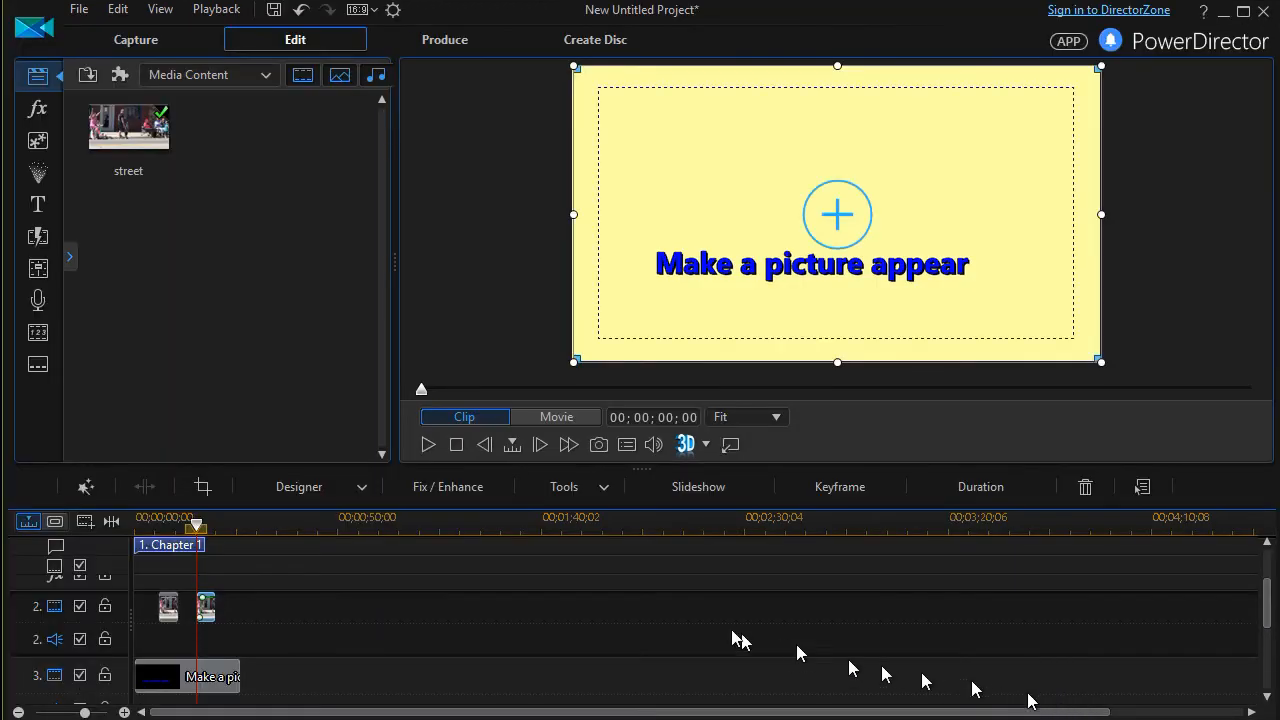
{"action": "mouse_move", "coordinate": [48, 614]}
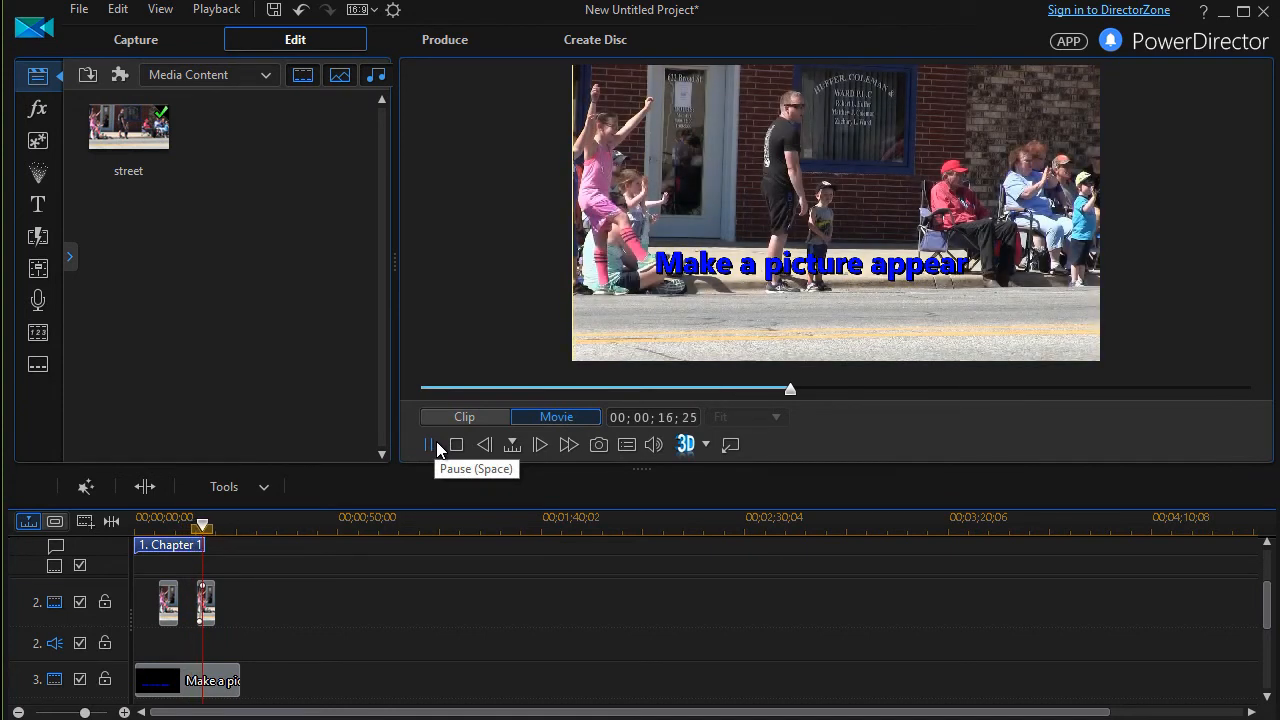
Step: Pause playback once the street photo has faded in over the title
{"action": "left_click", "coordinate": [428, 444]}
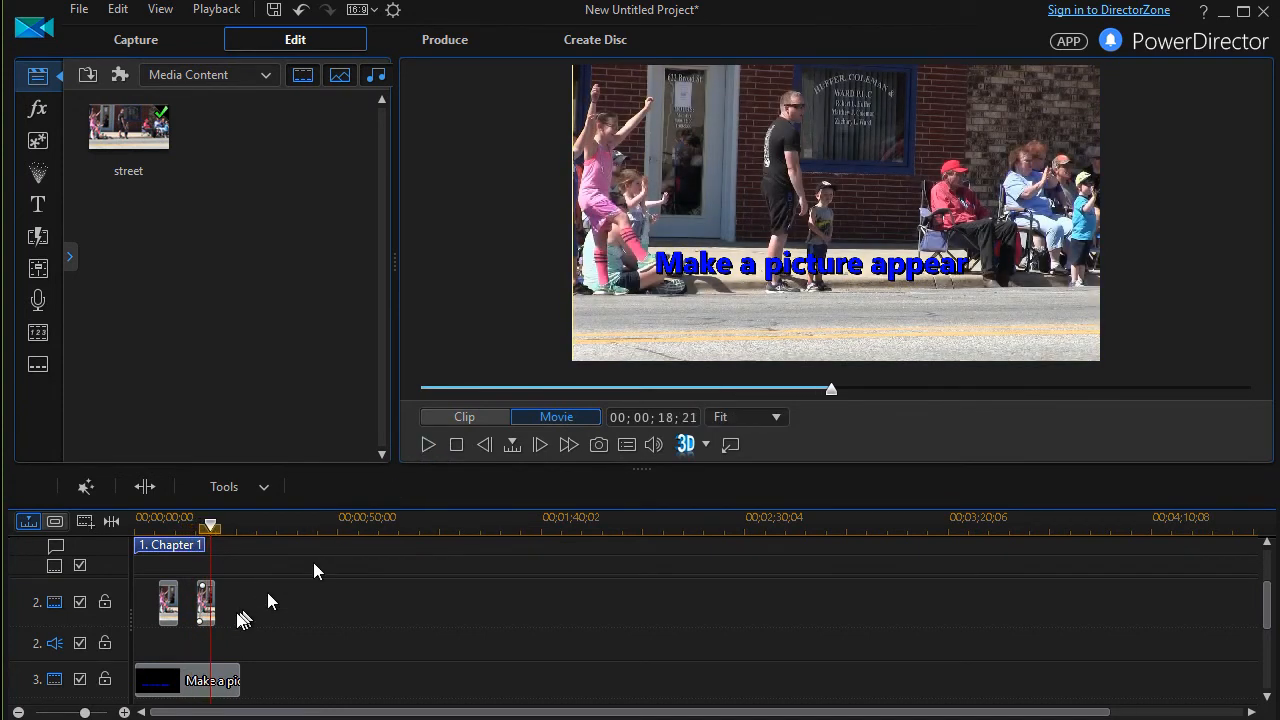
{"action": "mouse_move", "coordinate": [204, 612]}
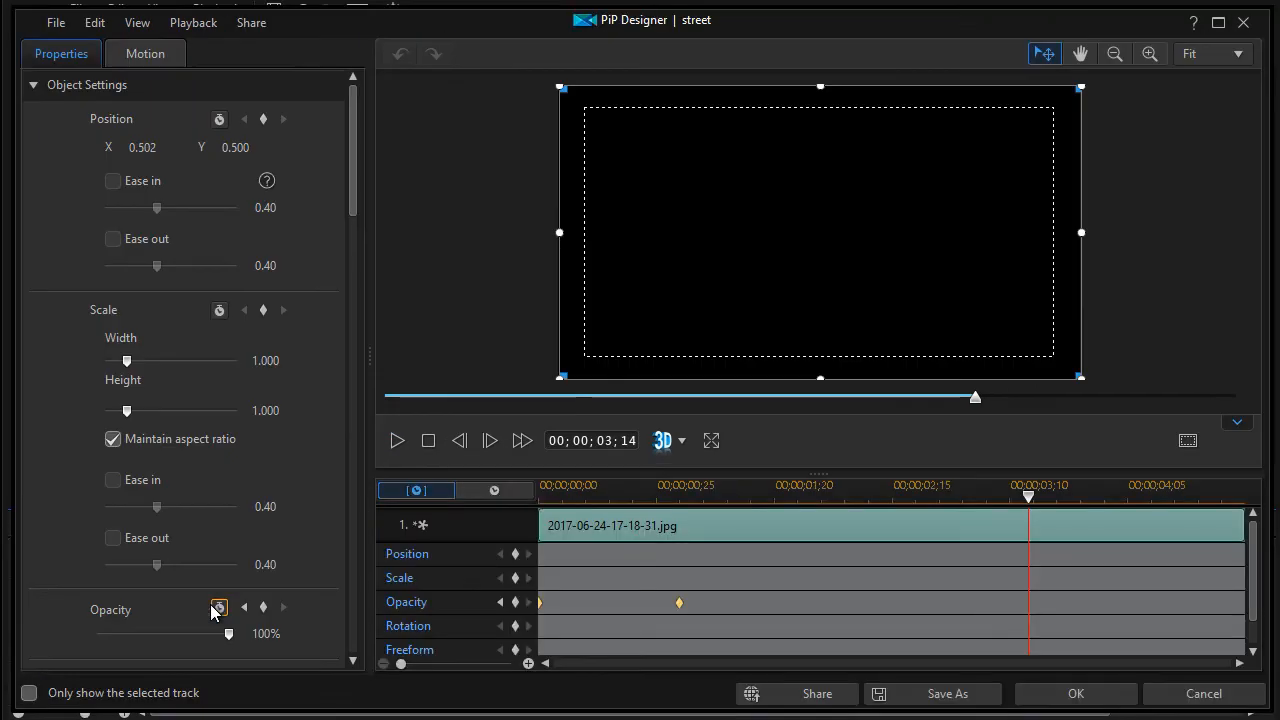
Step: Resize the fading photo to about 0.412 scale in the upper right and apply
{"action": "left_click", "coordinate": [218, 608]}
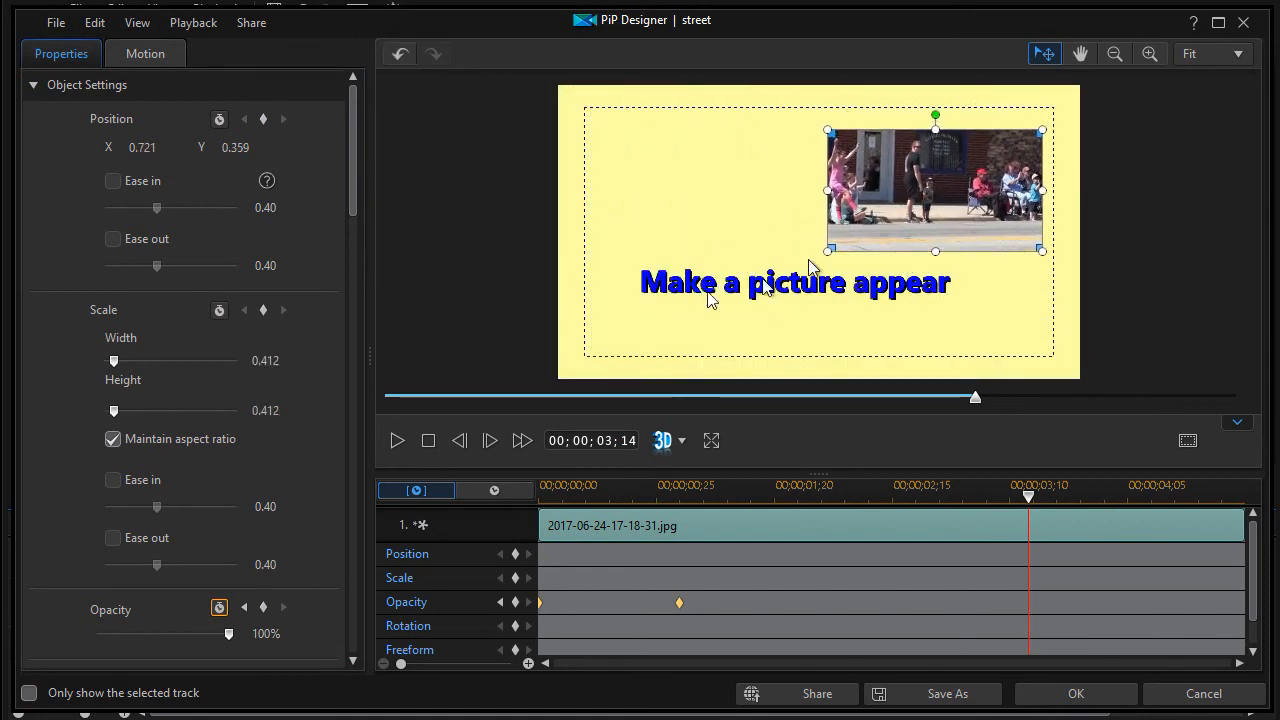
{"action": "left_click", "coordinate": [1080, 692]}
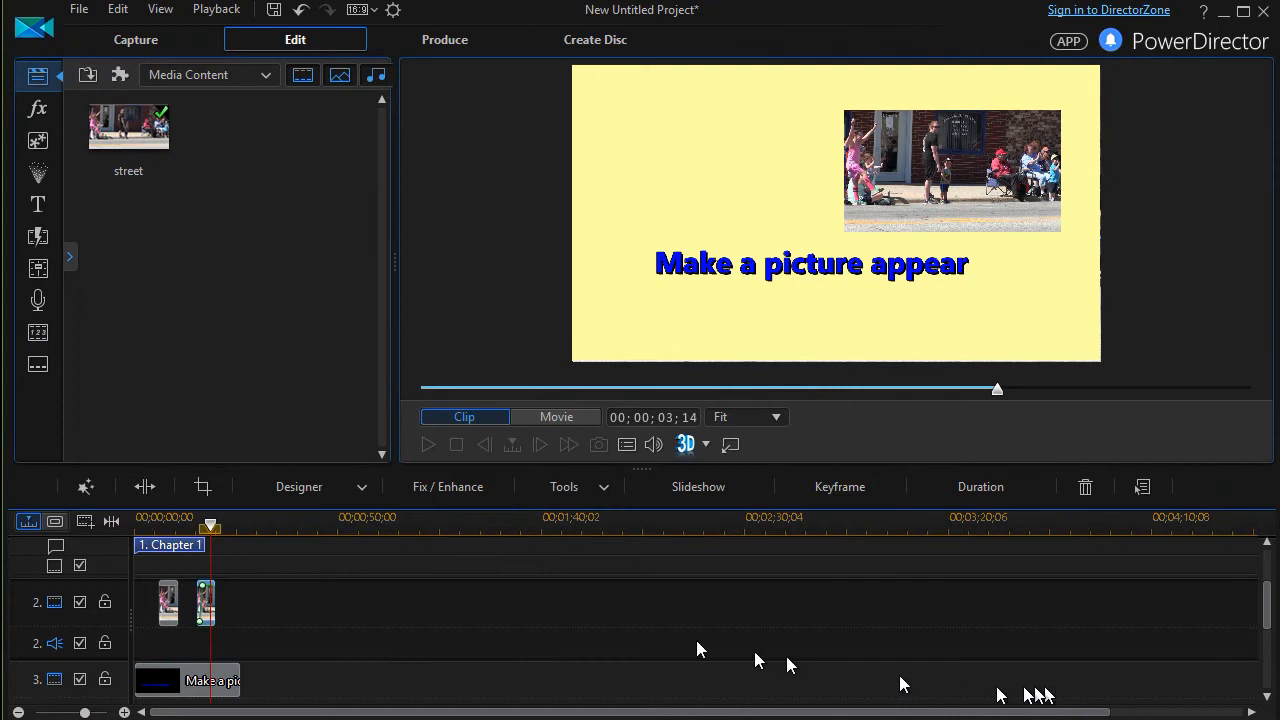